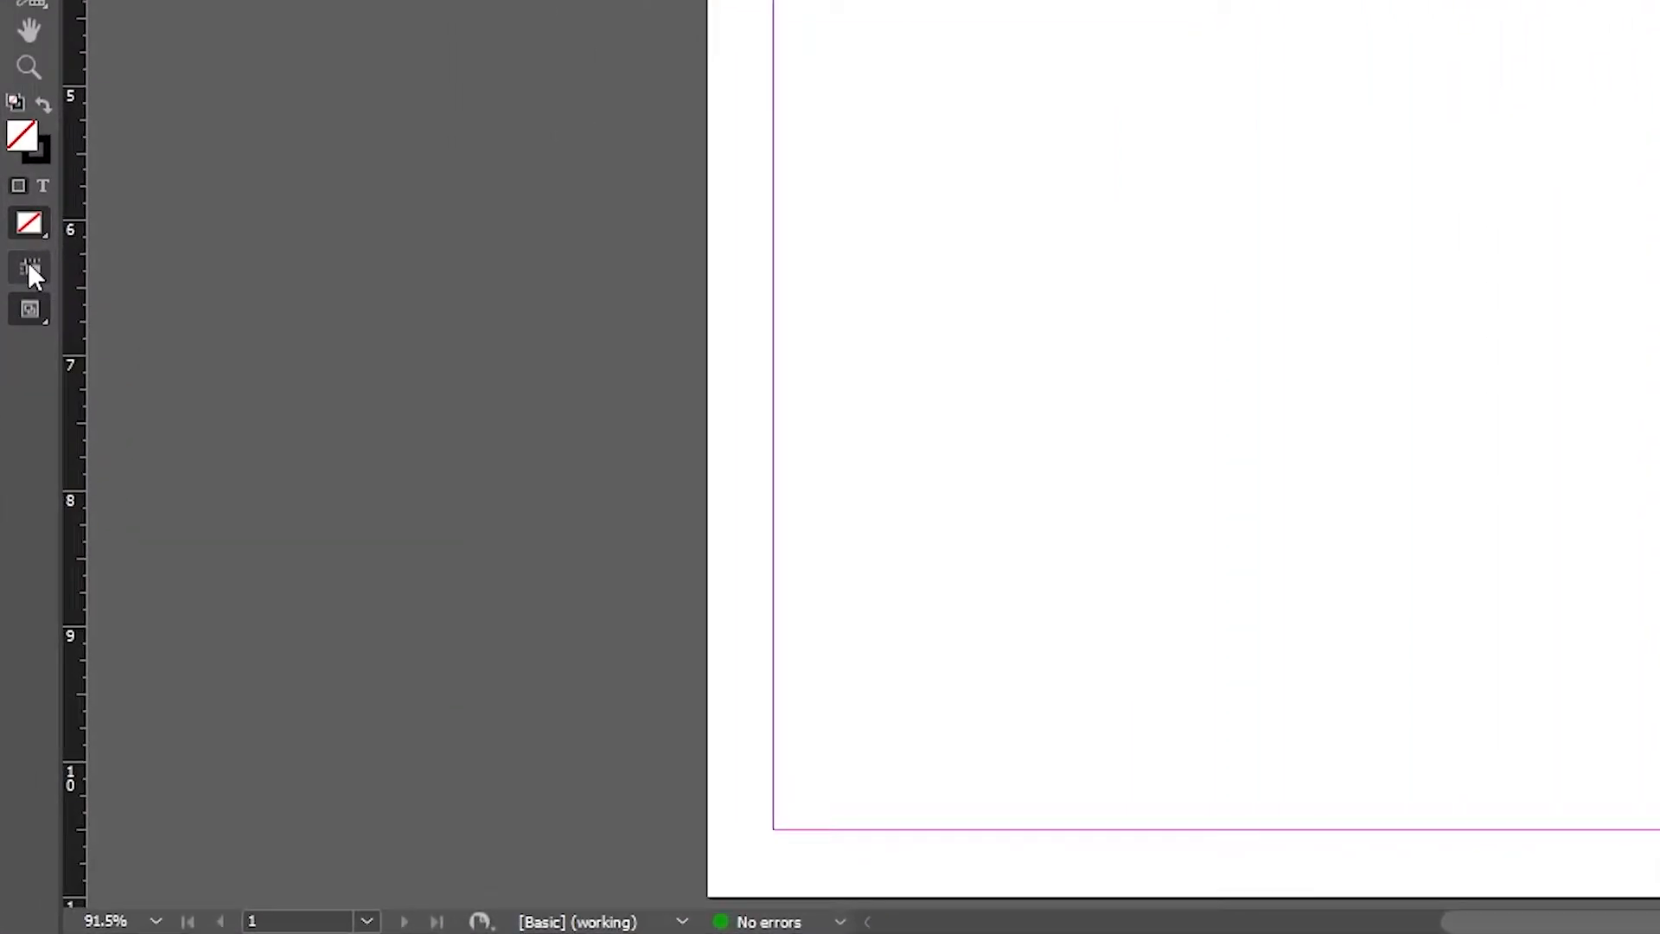
Turn on the Baseline Grid from the Tools panel's view options flyout.
left_click(28, 267)
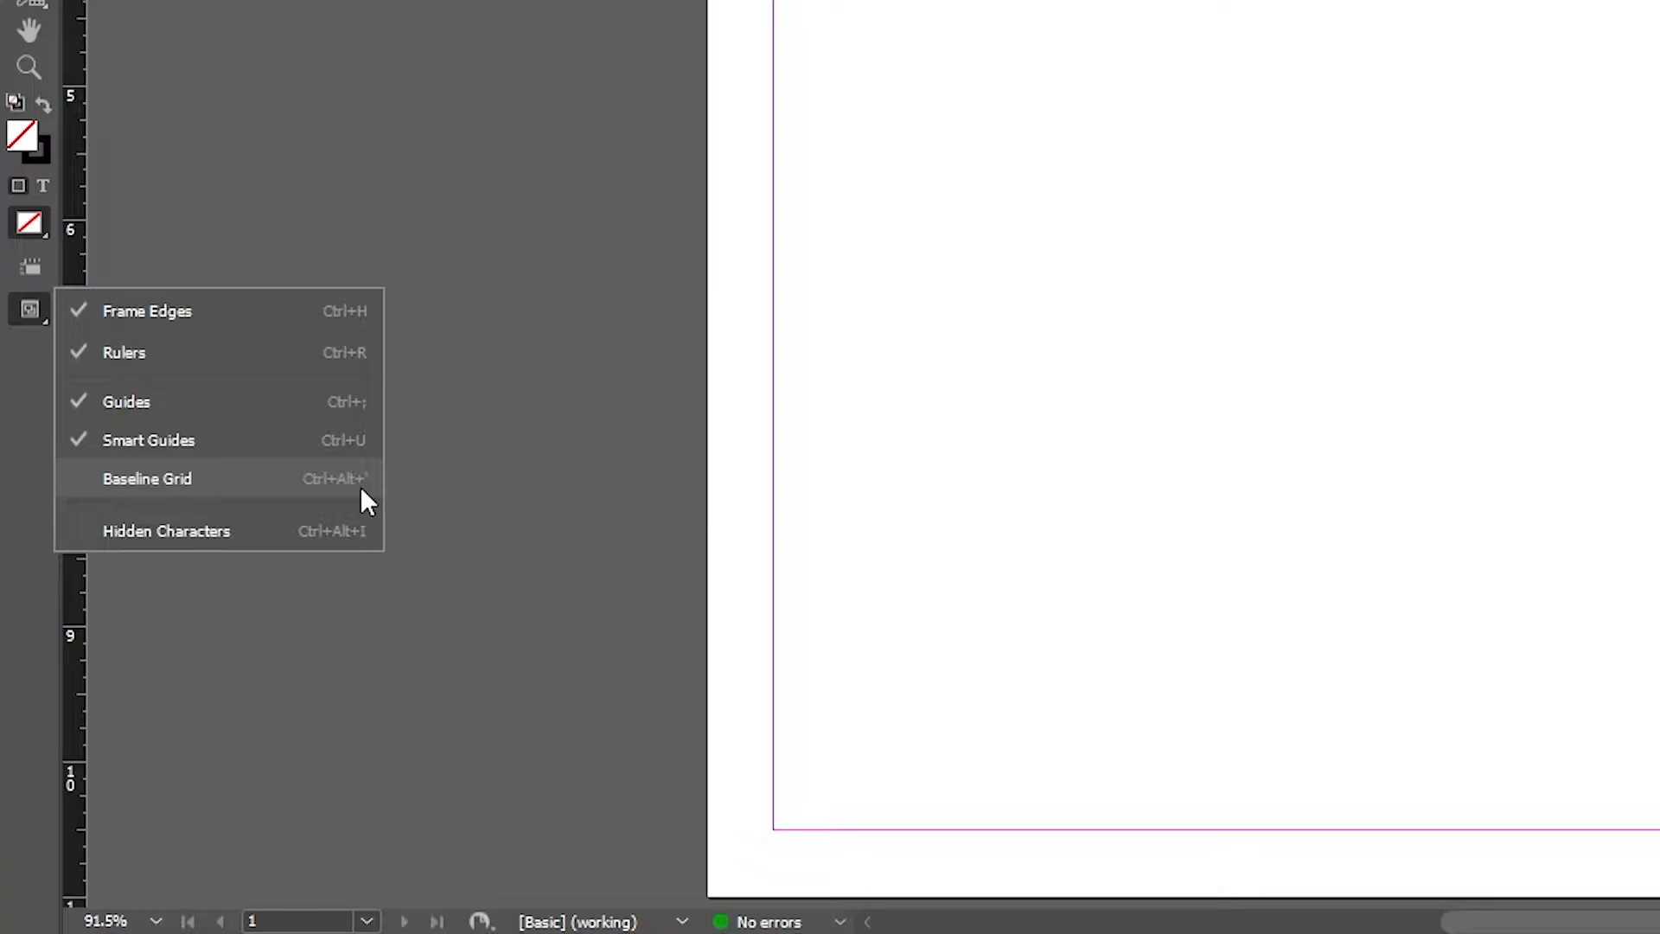
left_click(146, 477)
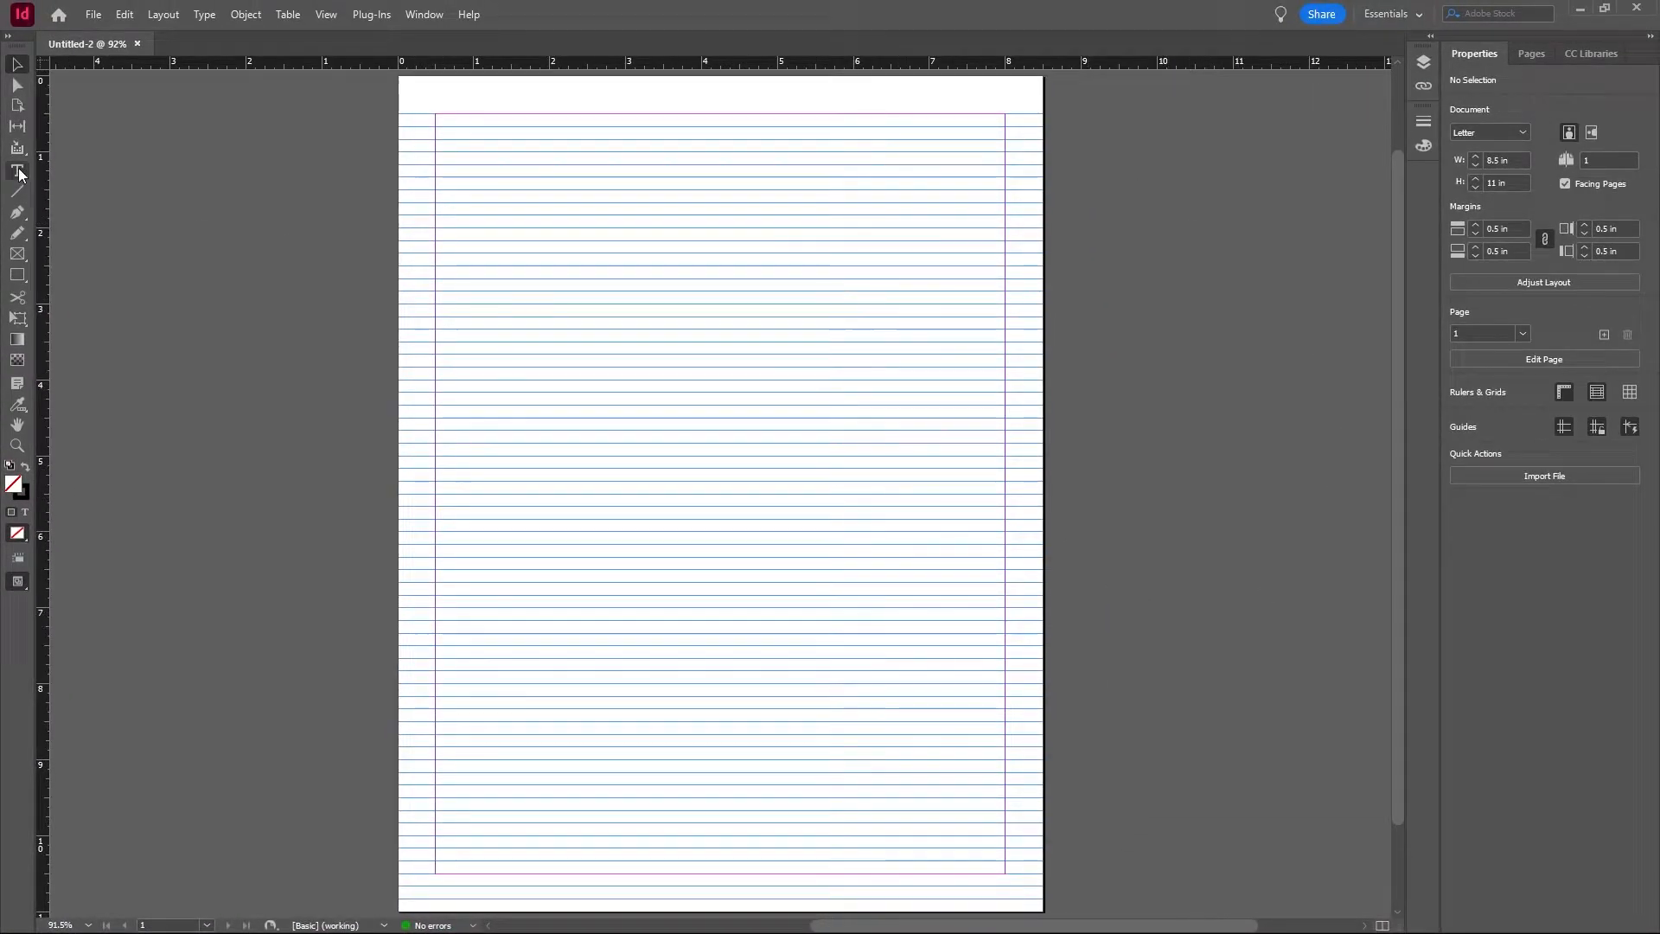
Draw a text frame across the top half of the page with the Type tool.
left_click(18, 170)
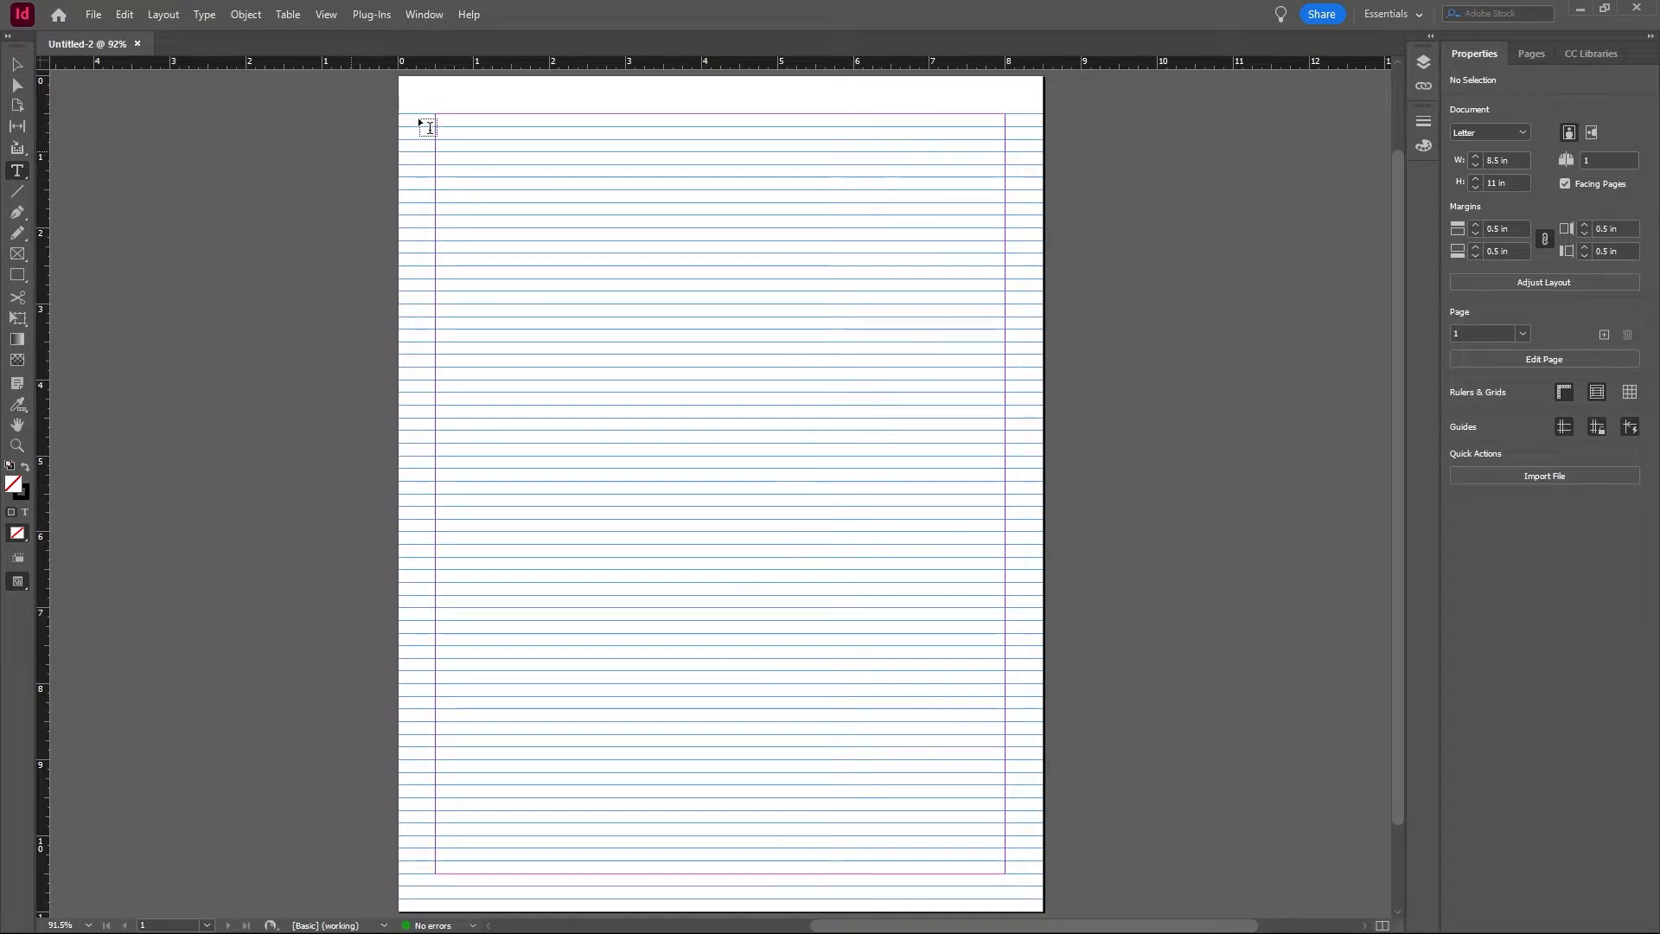
left_click_drag(429, 124, 1001, 538)
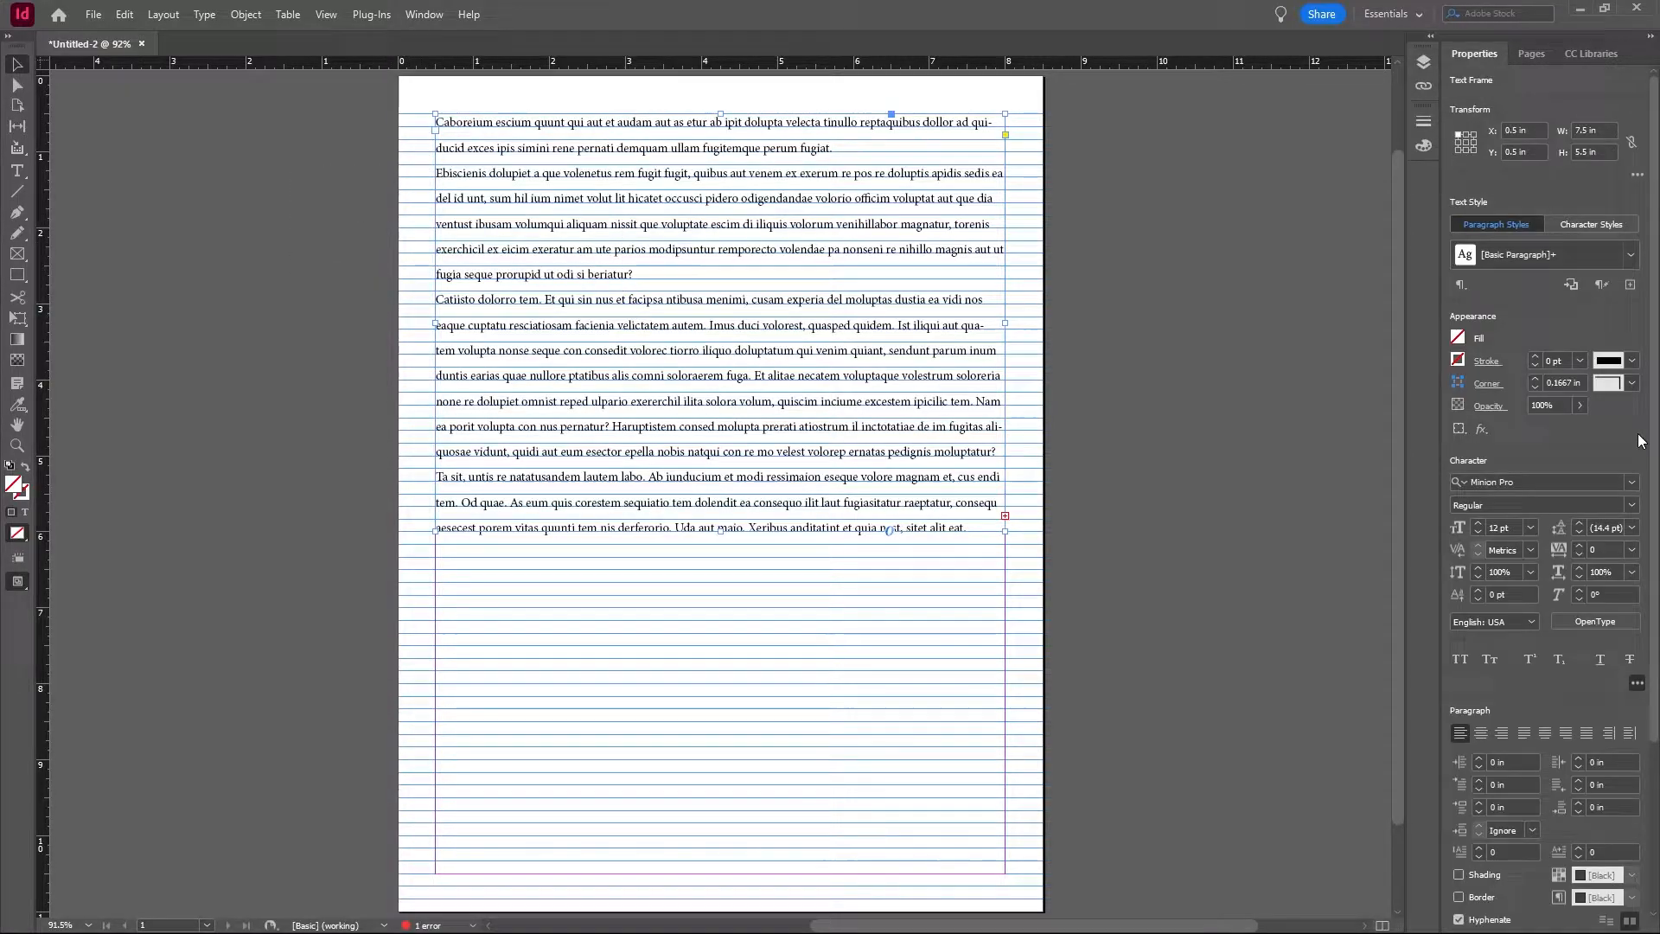
left_click(1478, 532)
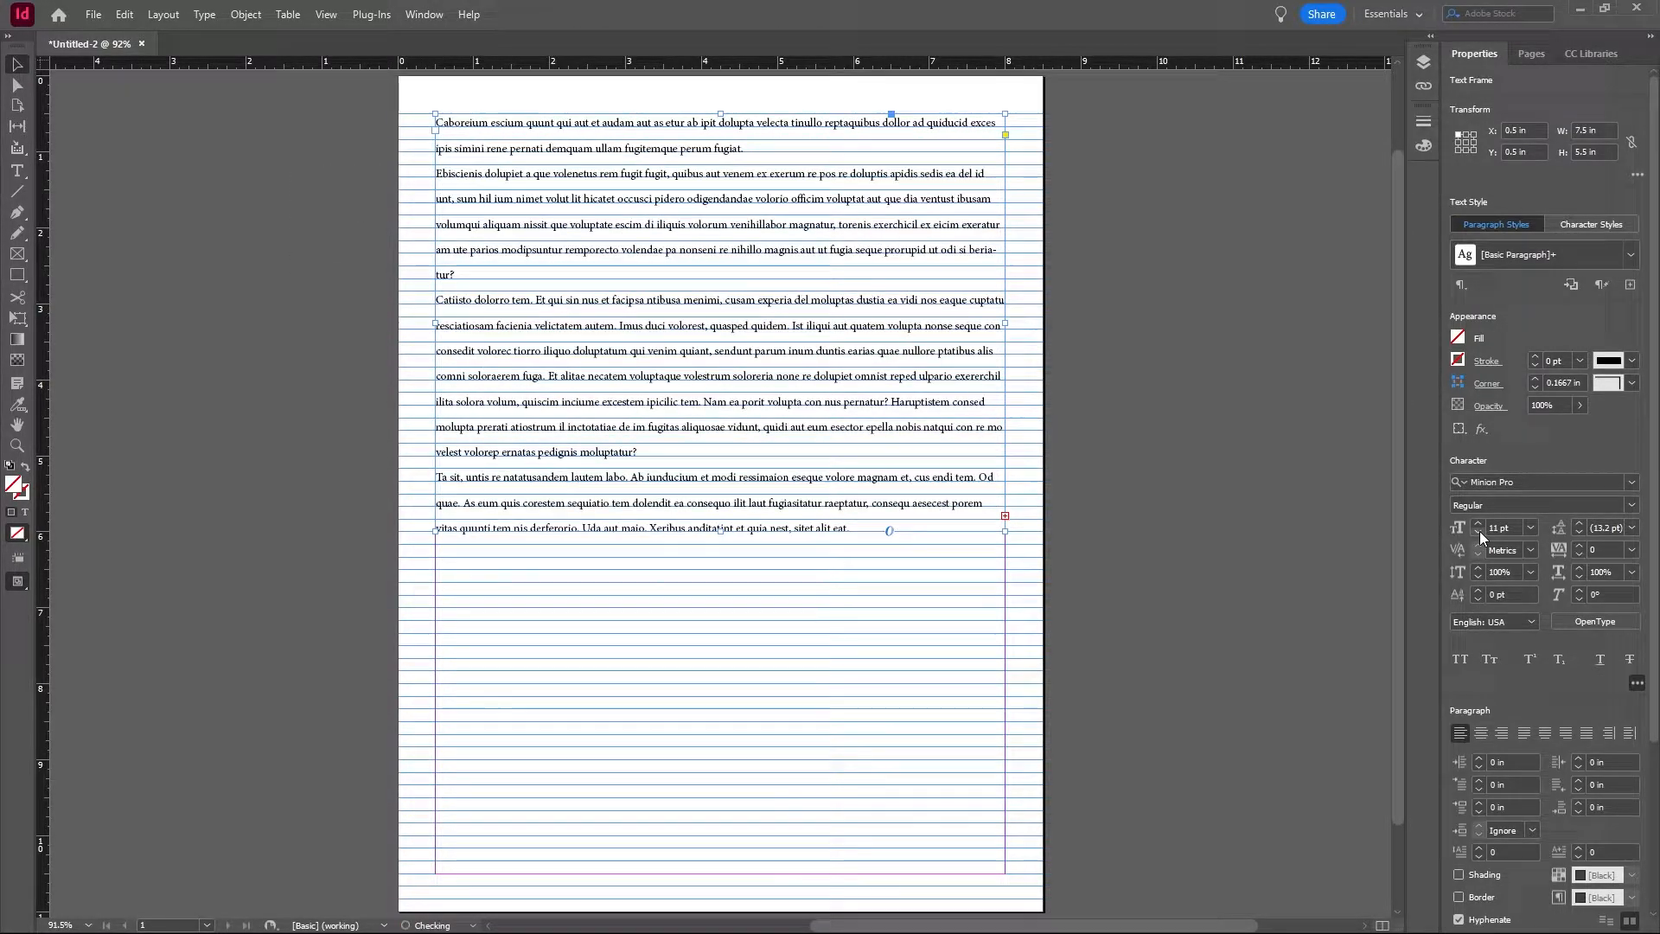
left_click(1480, 530)
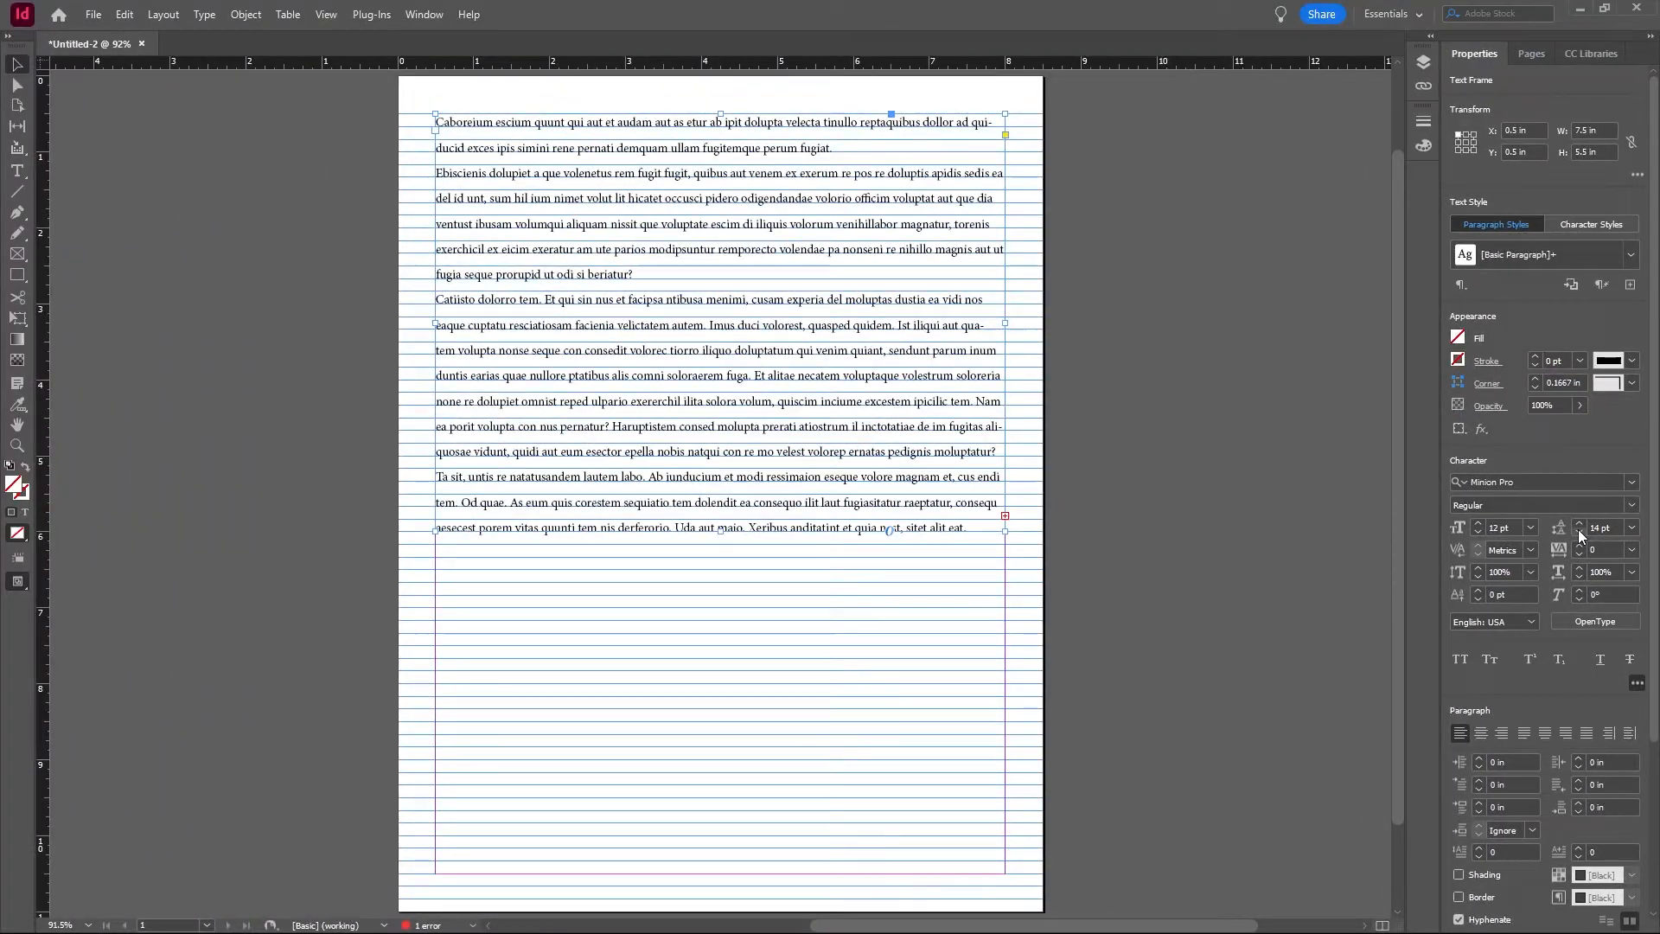
left_click(1580, 532)
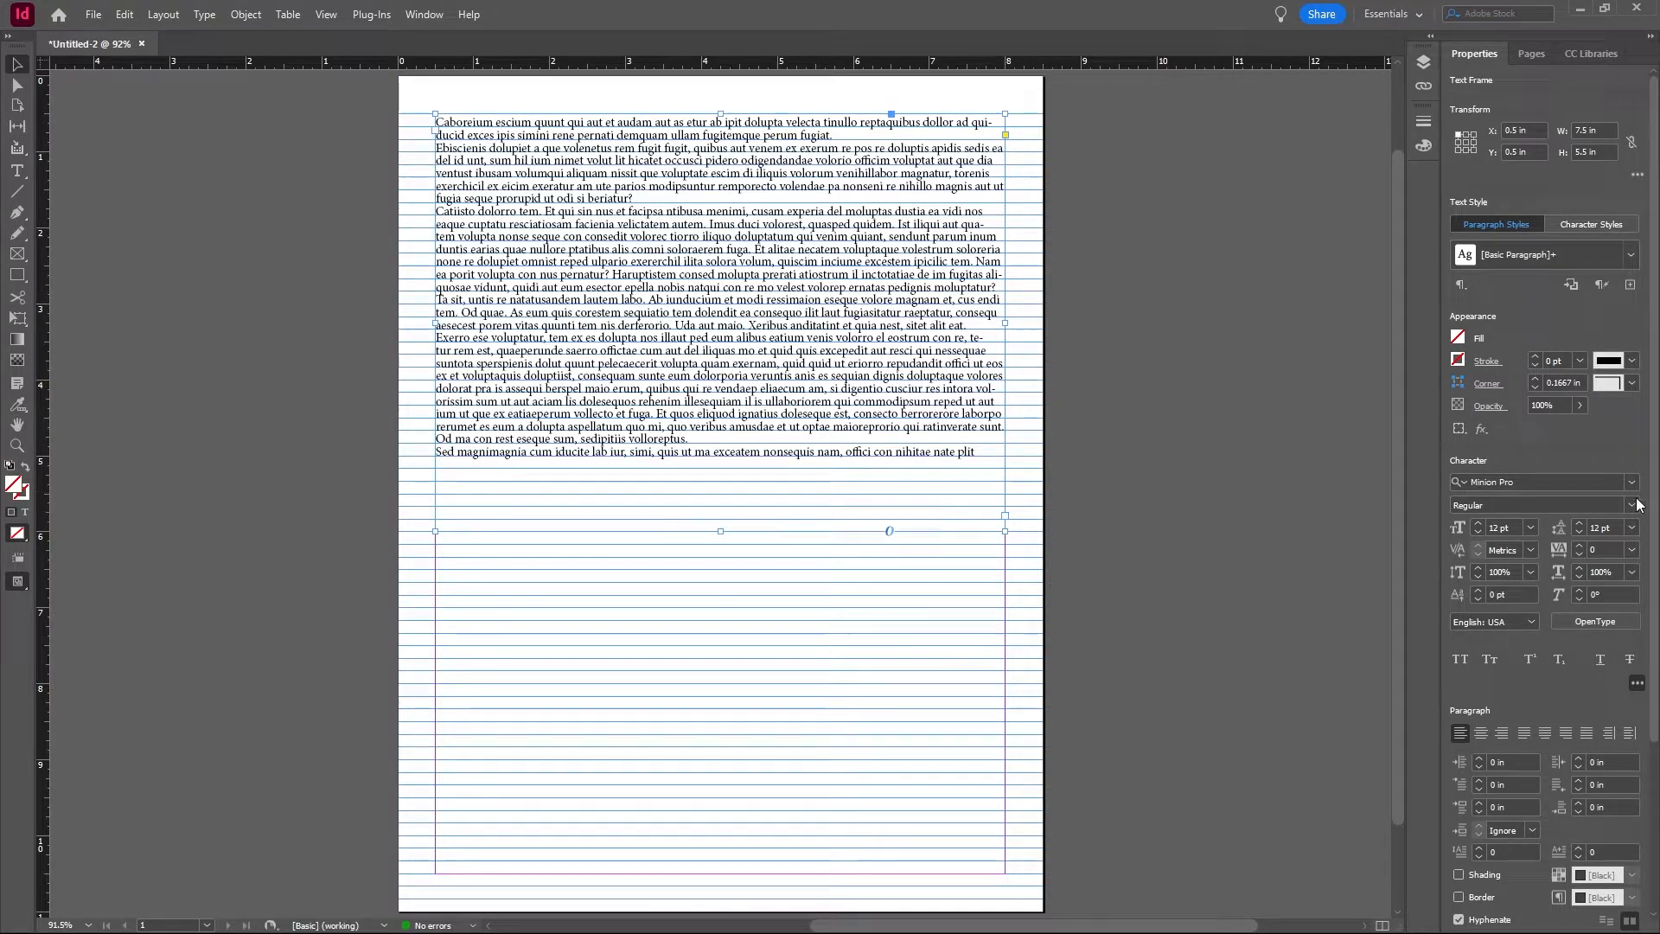
left_click(1634, 528)
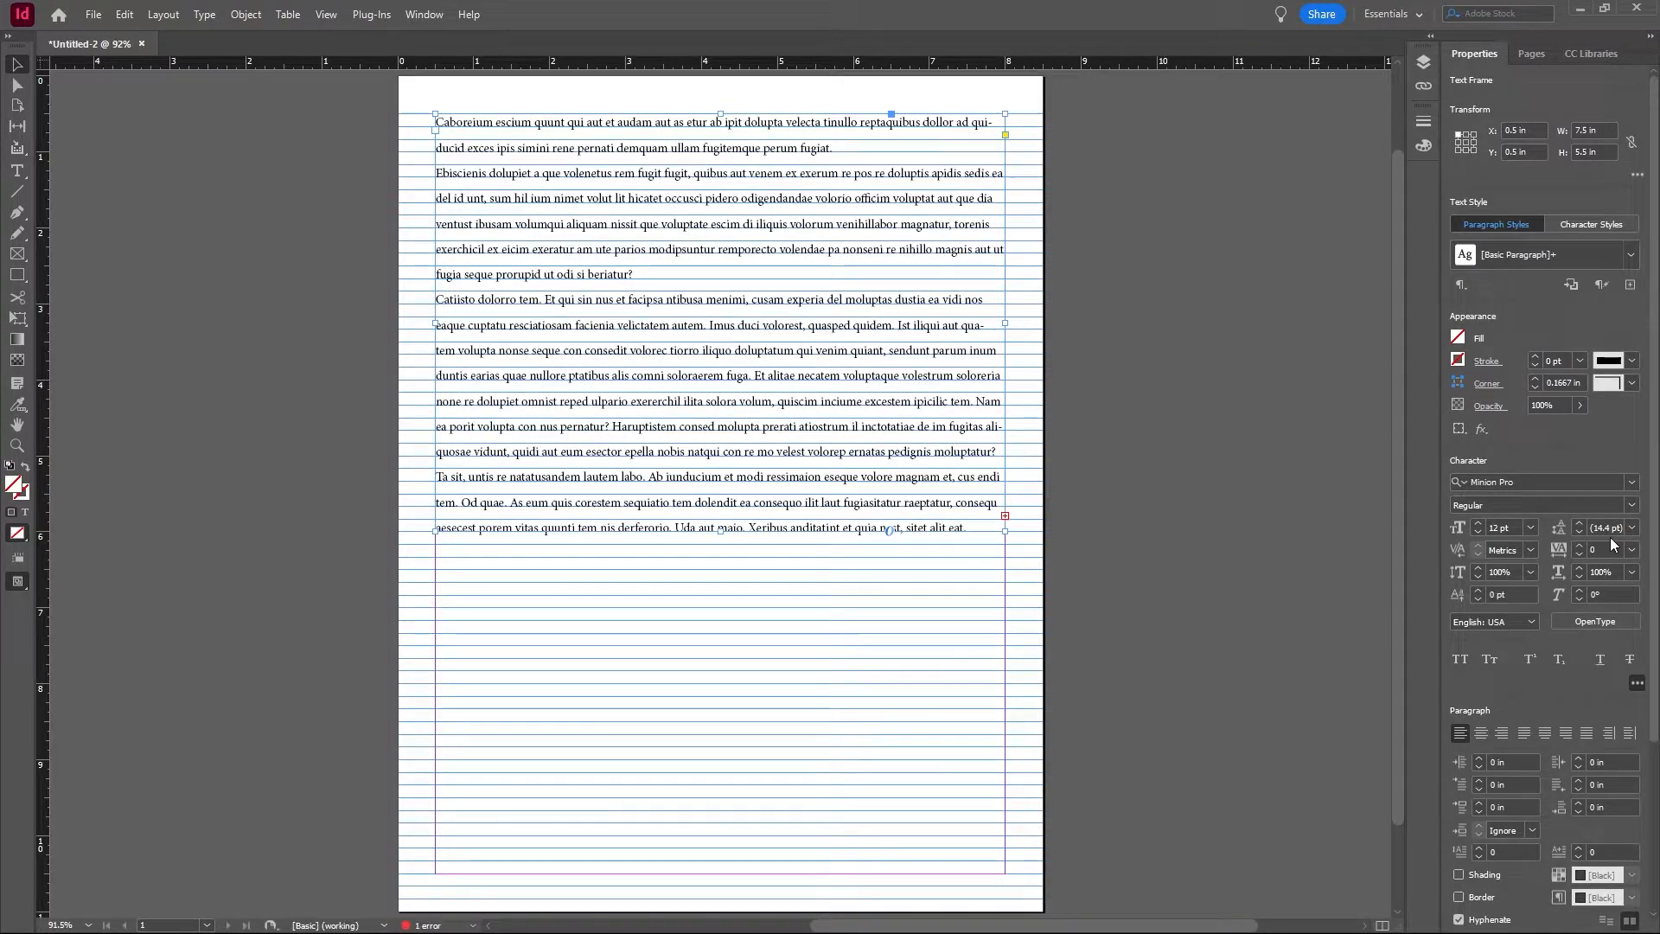
Set the baseline grid increment to 14.4 pt in Grids preferences and confirm.
left_click(124, 14)
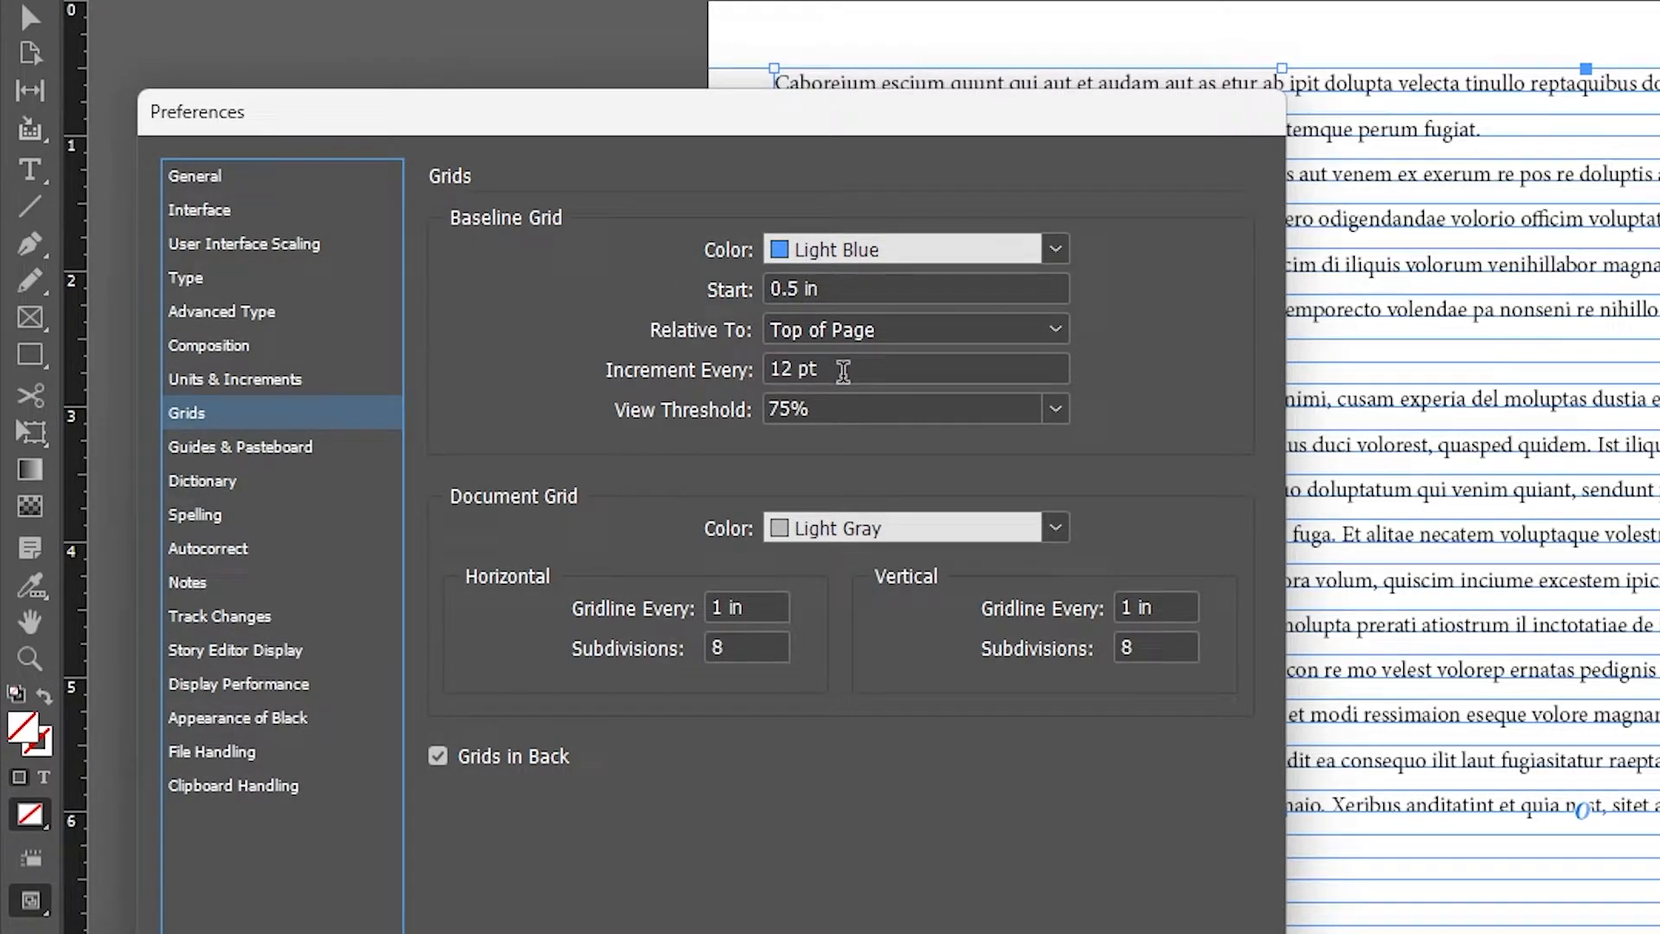
left_click(914, 369)
type("14.4")
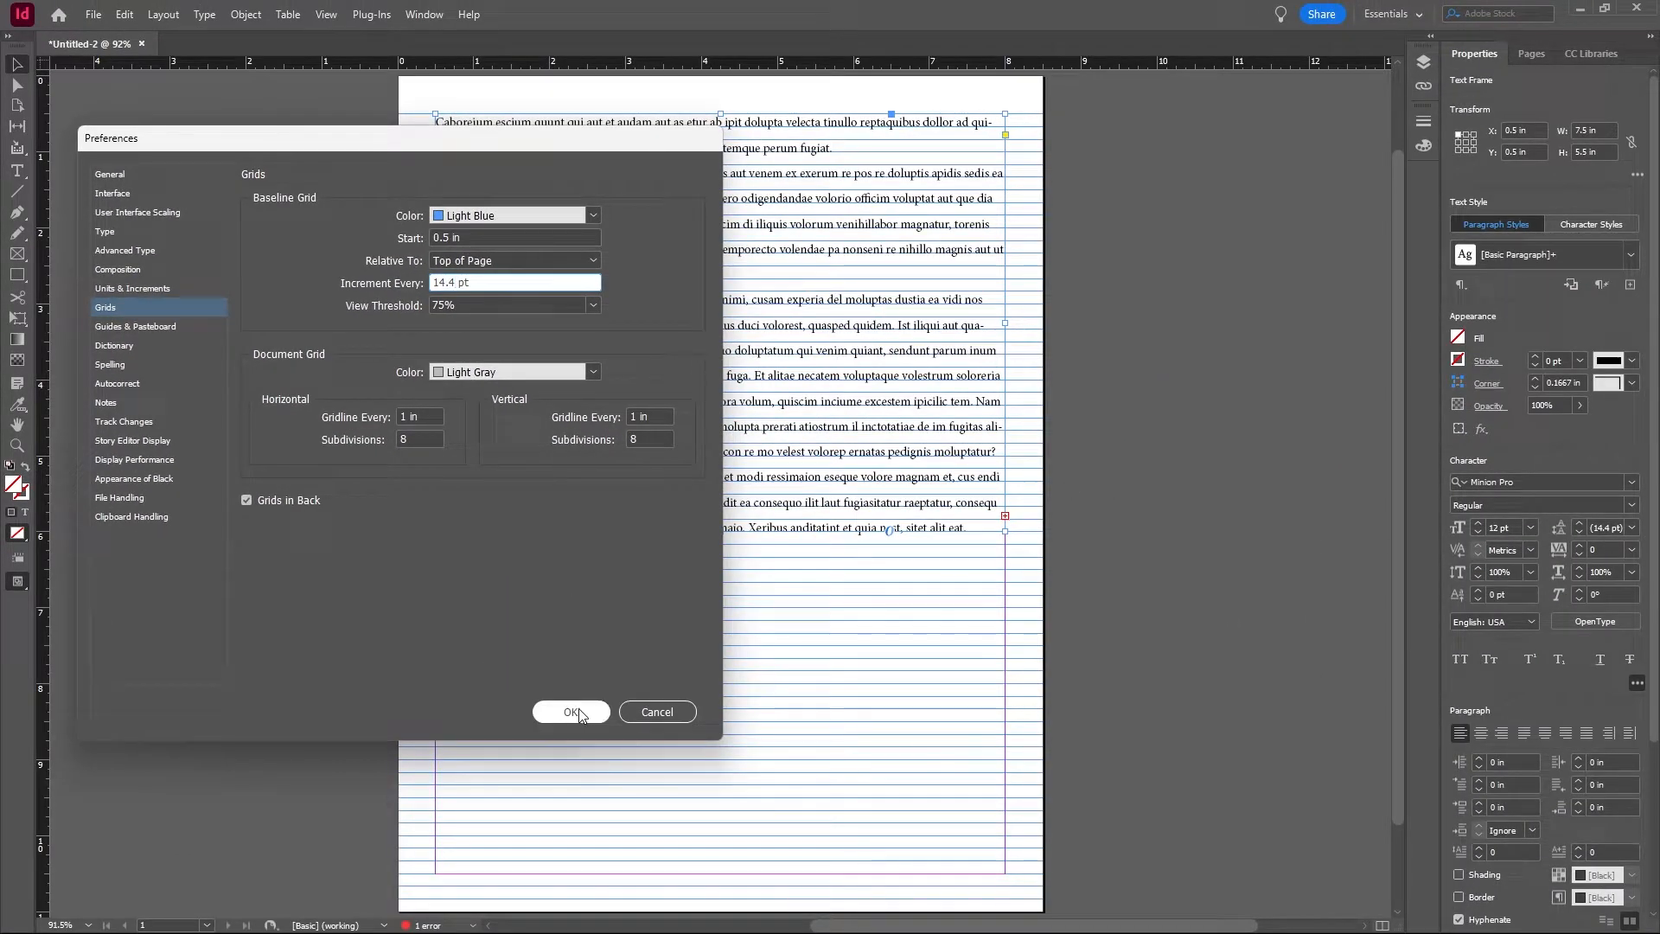
left_click(571, 711)
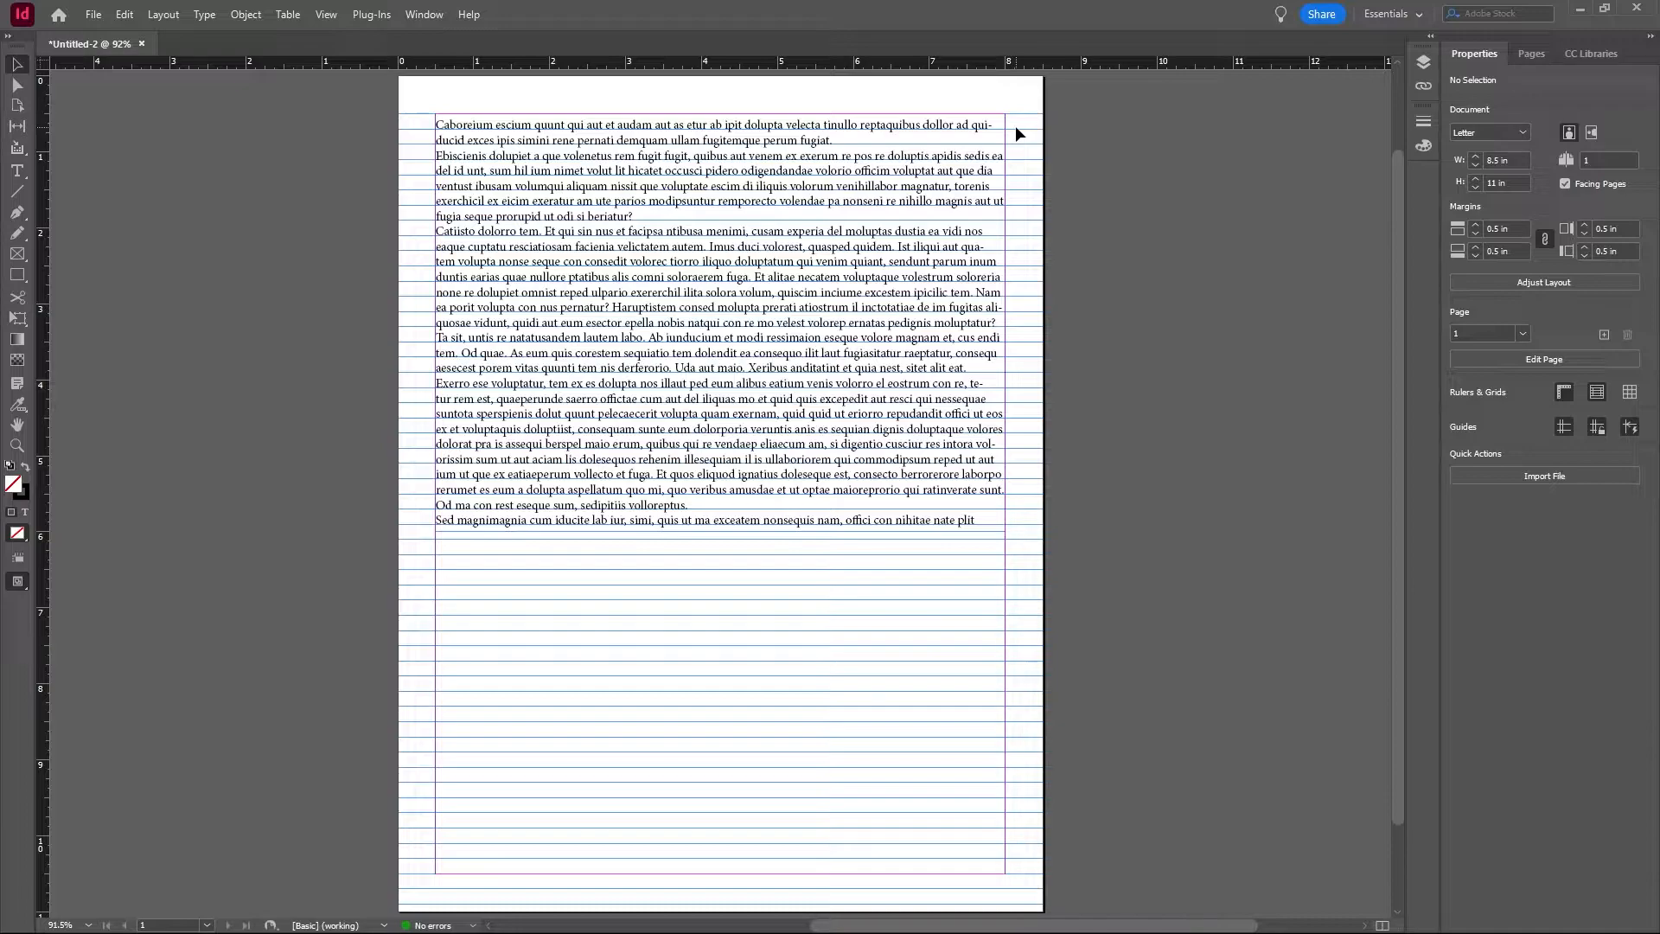
Select the placeholder text frame to adjust its leading to 15 pt.
left_click(720, 318)
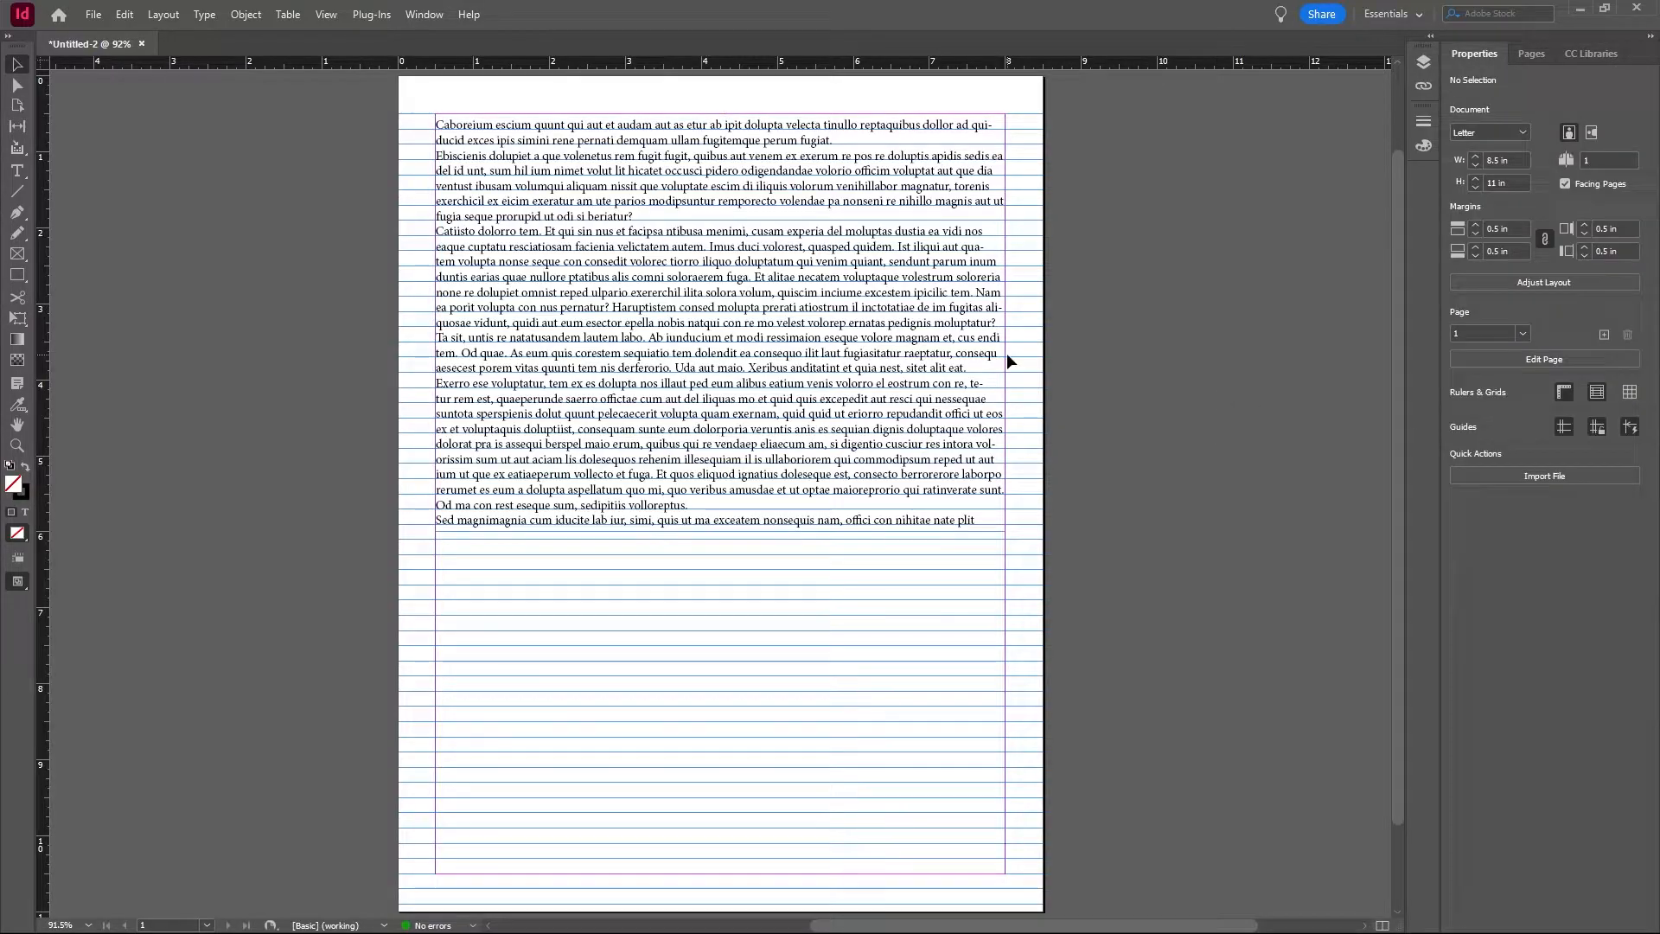
left_click(720, 317)
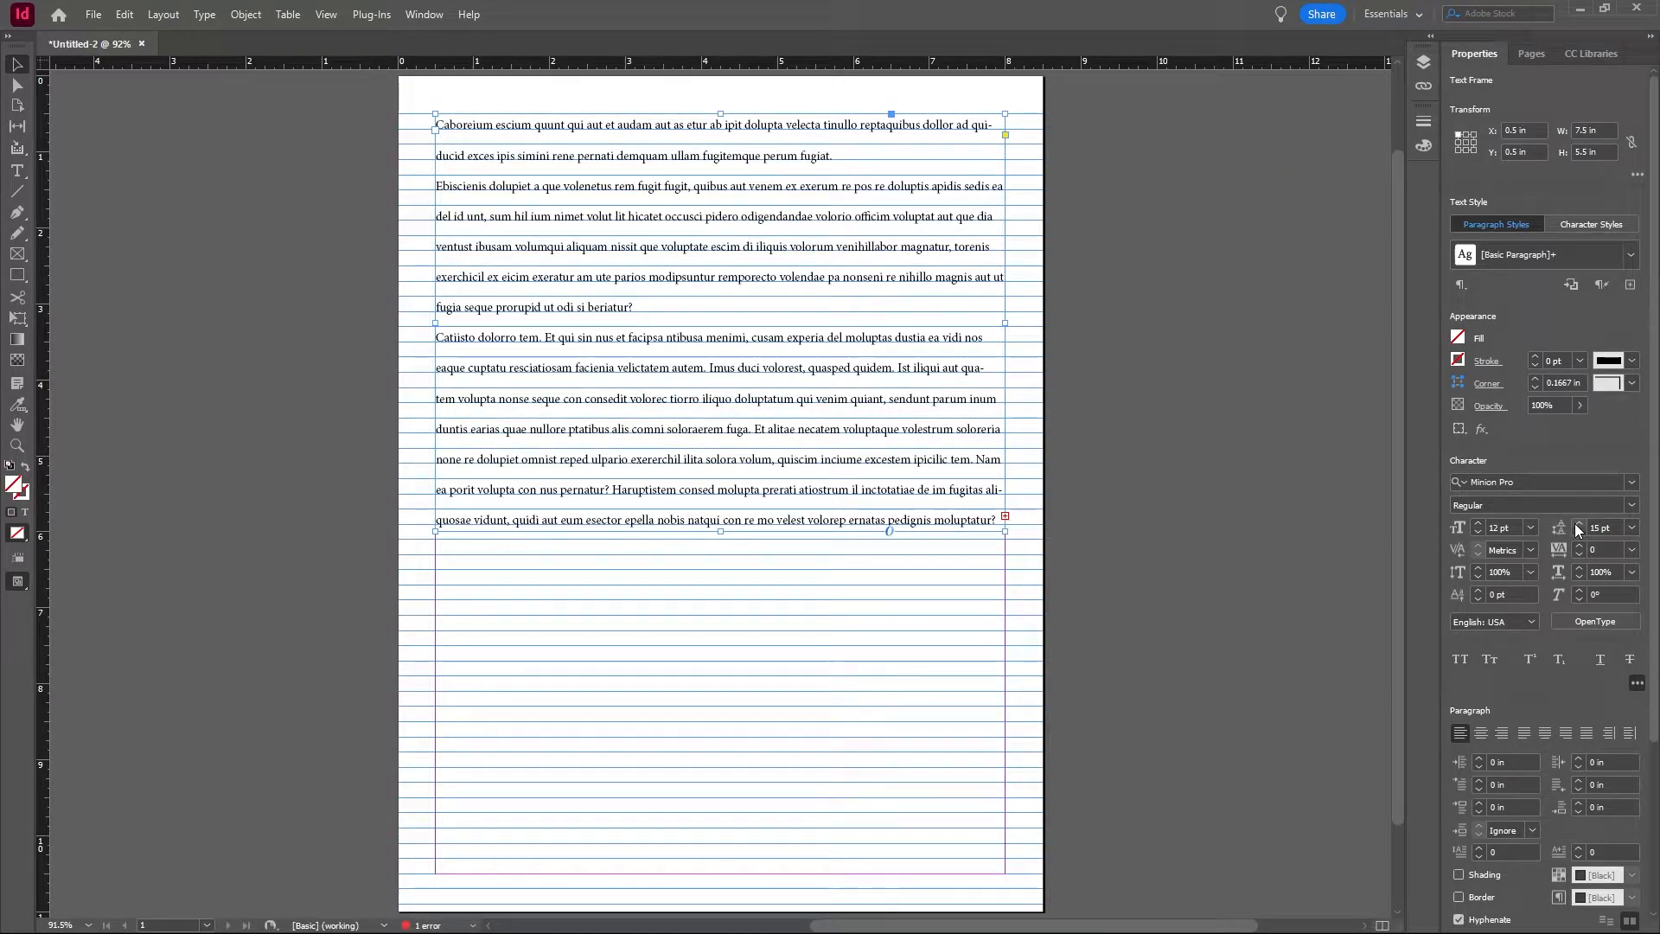
Raise the placeholder text's leading to 31 pt so lines skip every other grid line.
left_click(1577, 524)
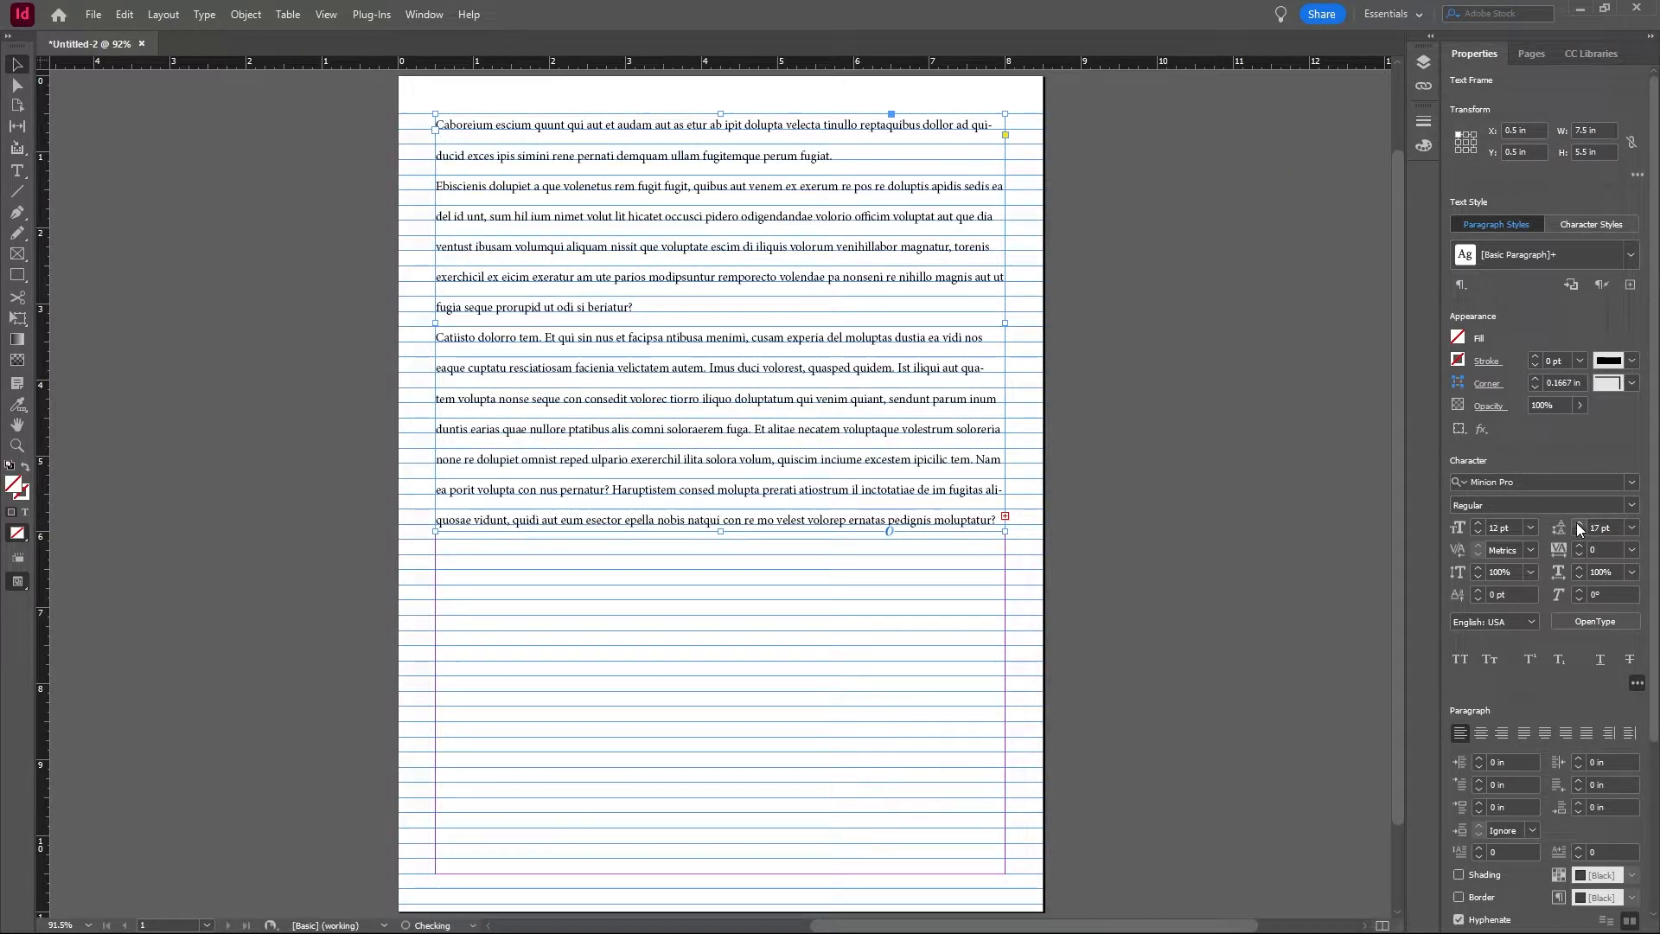
left_click(1577, 524)
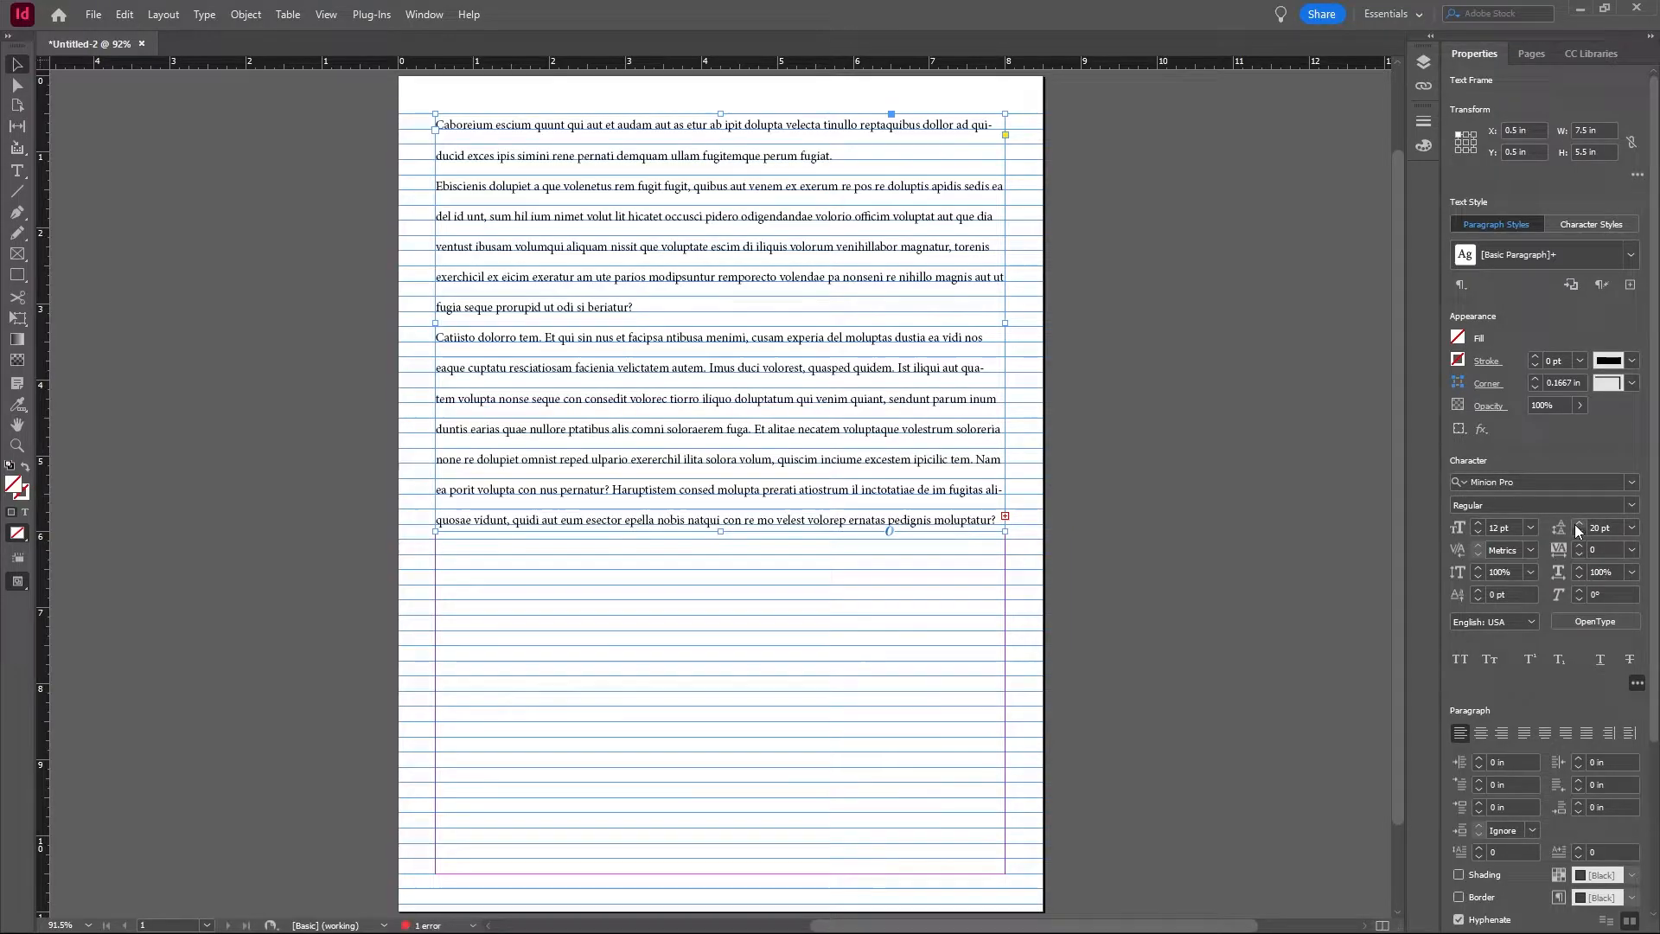
left_click(1578, 524)
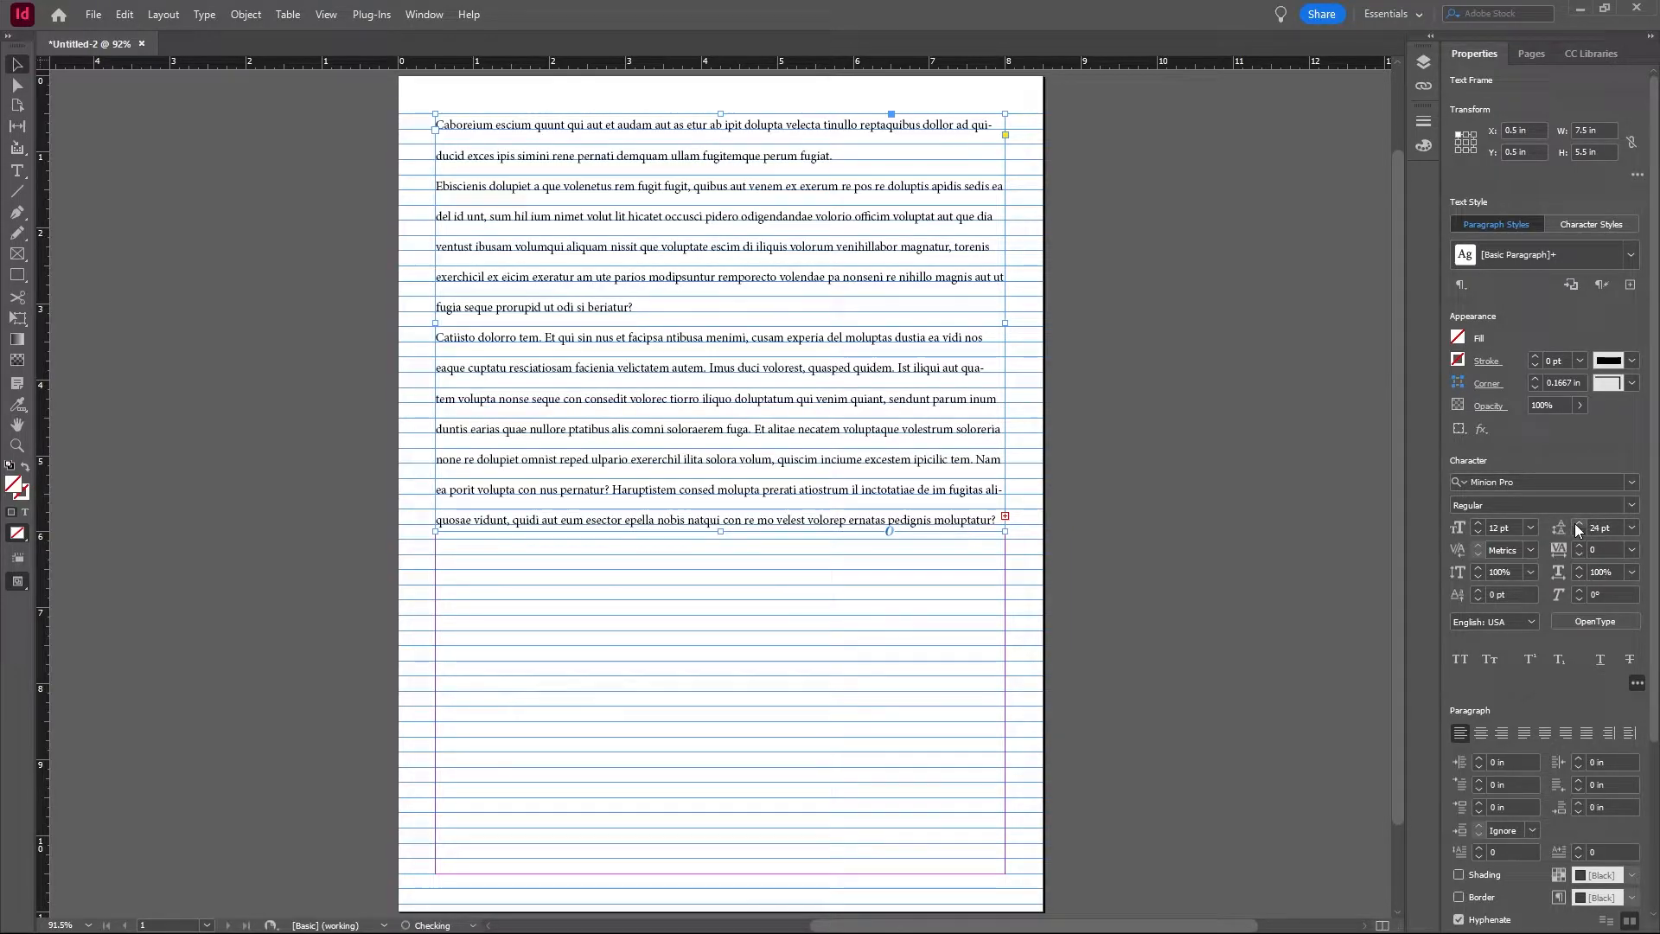
left_click(1577, 528)
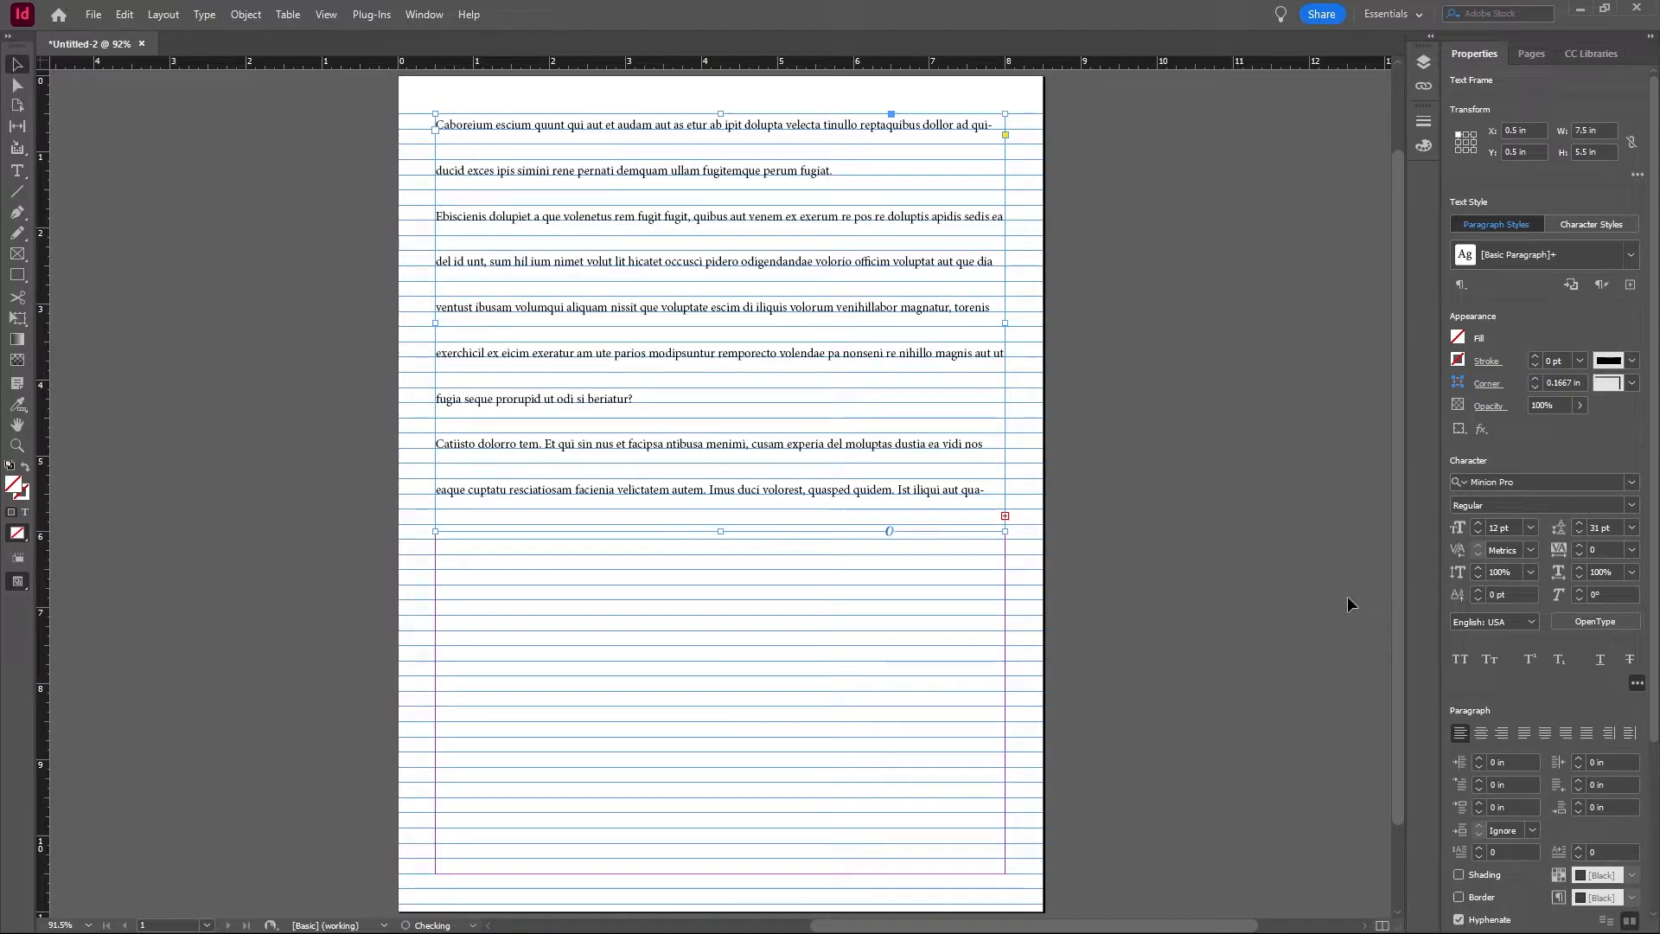